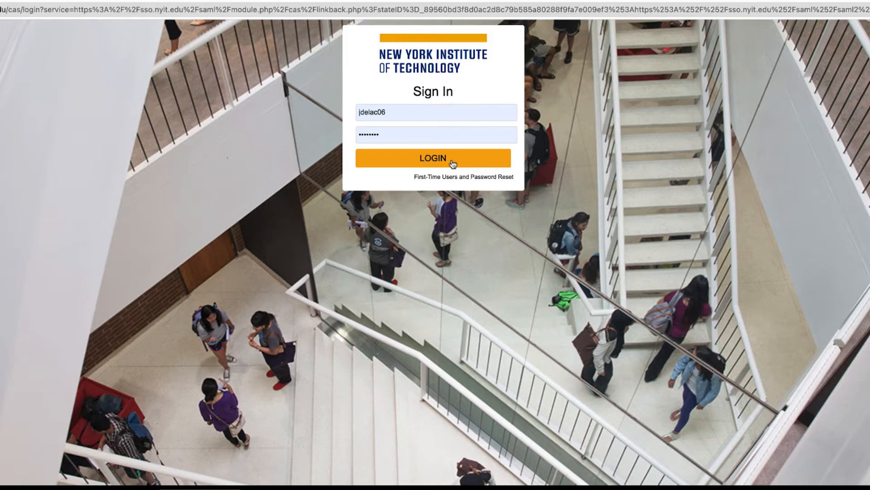
- Log in to my.nyit.edu with the entered school username and password
{"action": "left_click", "coordinate": [432, 157]}
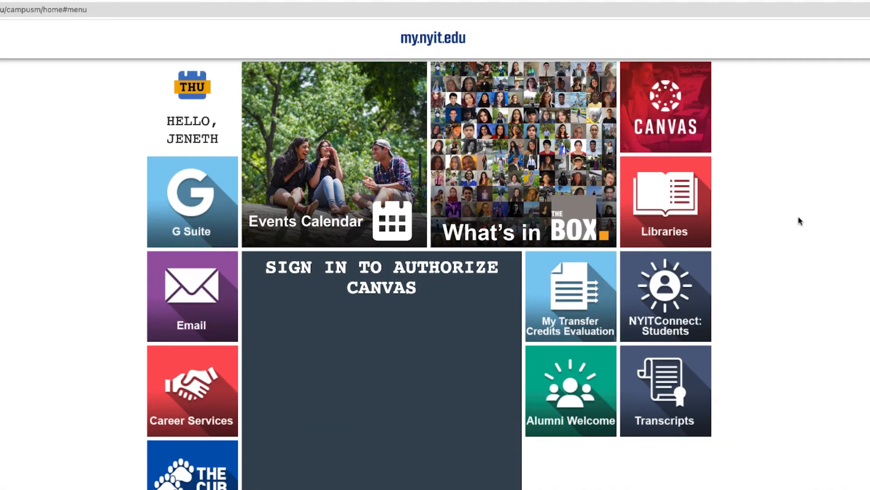
{"action": "mouse_move", "coordinate": [213, 281]}
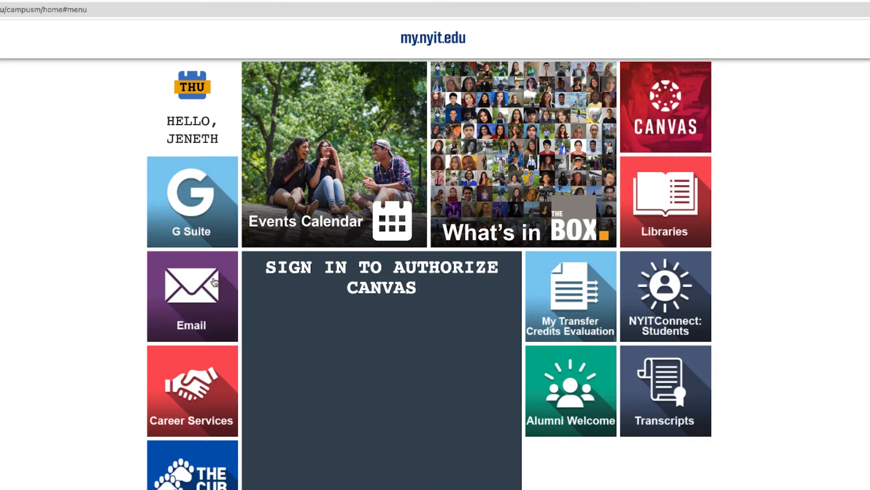
{"action": "mouse_move", "coordinate": [205, 302]}
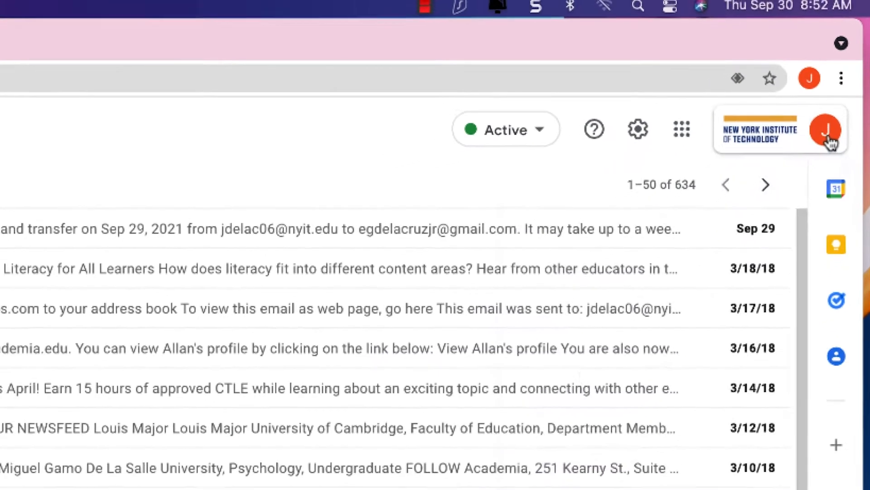
- From the Gmail profile avatar, go to 'Manage your Google Account' for the NYIT account
{"action": "left_click", "coordinate": [827, 130]}
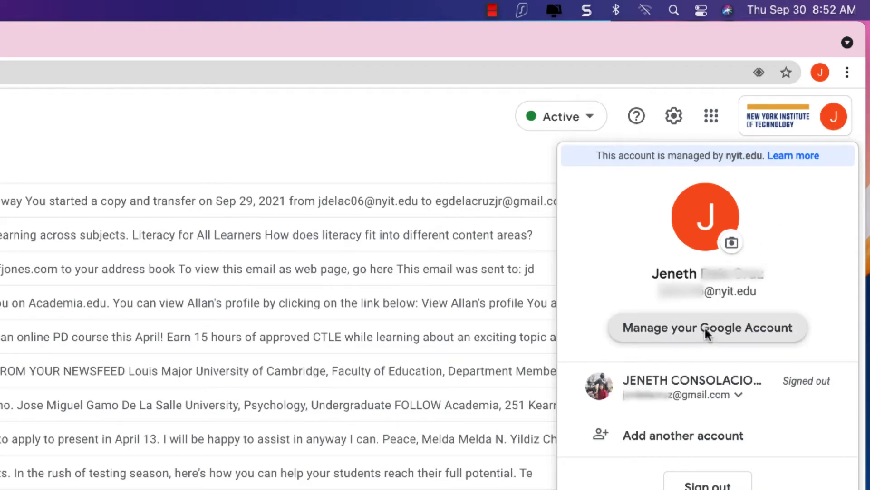
{"action": "left_click", "coordinate": [707, 327]}
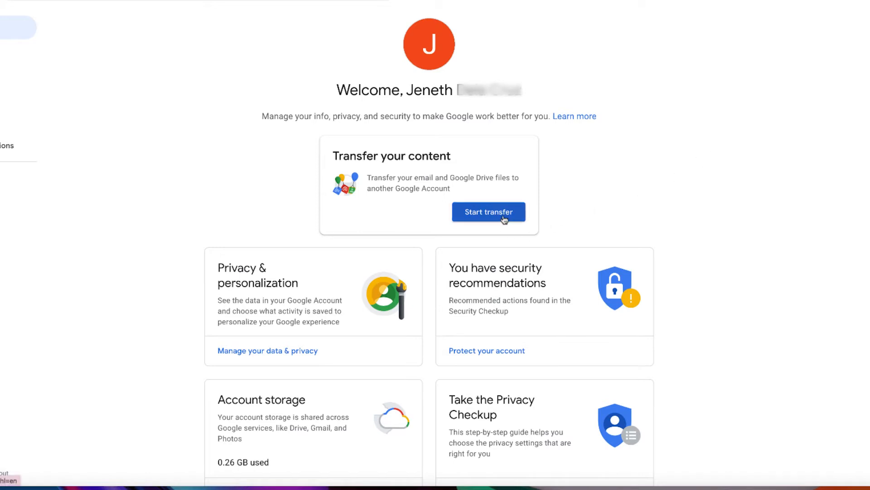
- Begin 'Transfer your content' and send a confirmation code to the personal Gmail address
{"action": "left_click", "coordinate": [488, 213]}
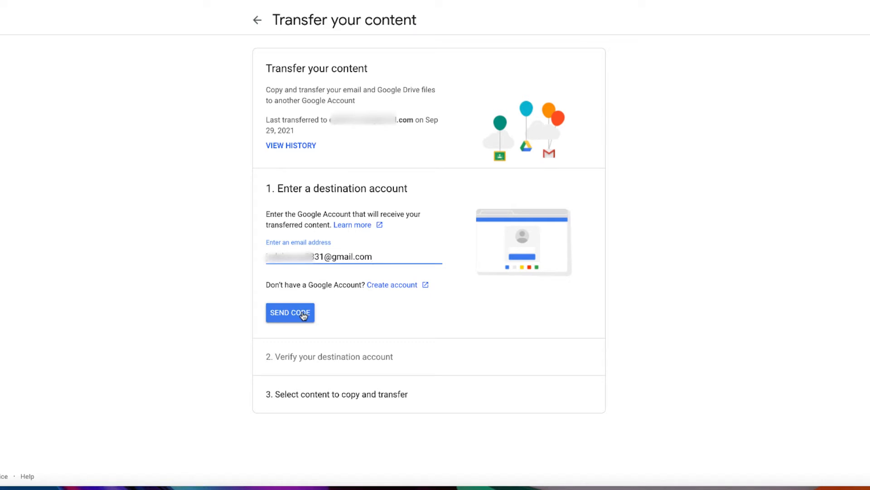
{"action": "left_click", "coordinate": [290, 312]}
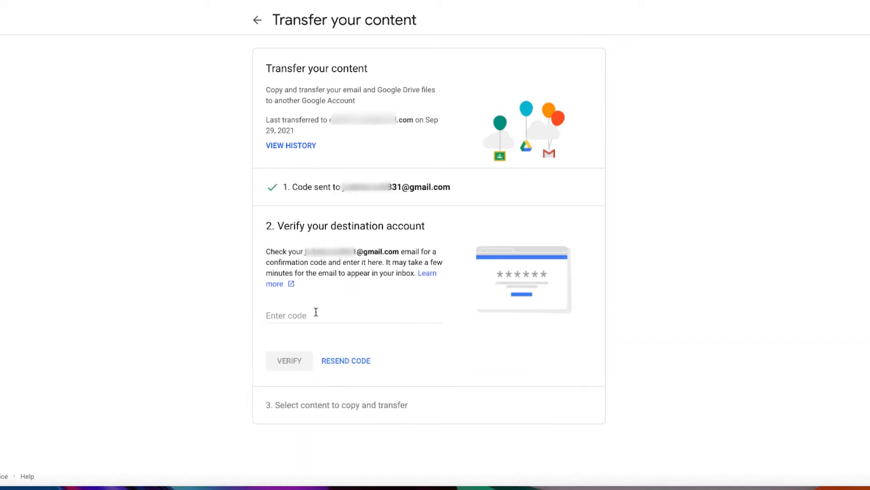
{"action": "mouse_move", "coordinate": [354, 311]}
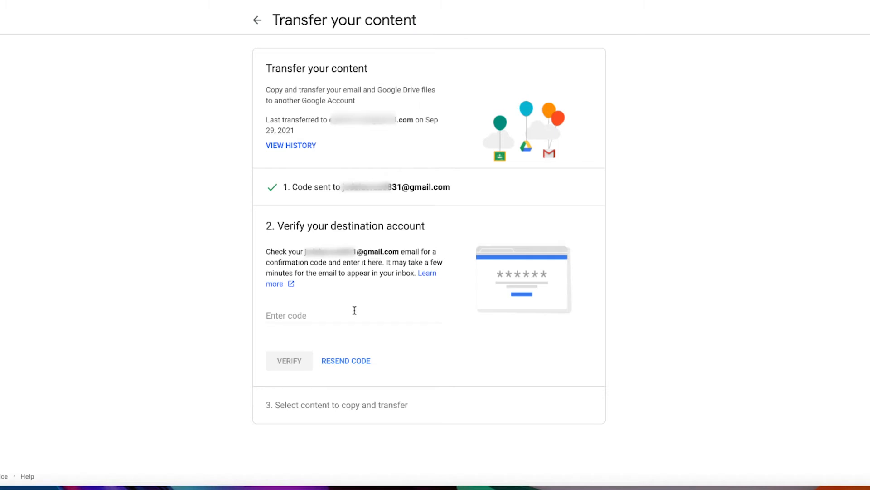
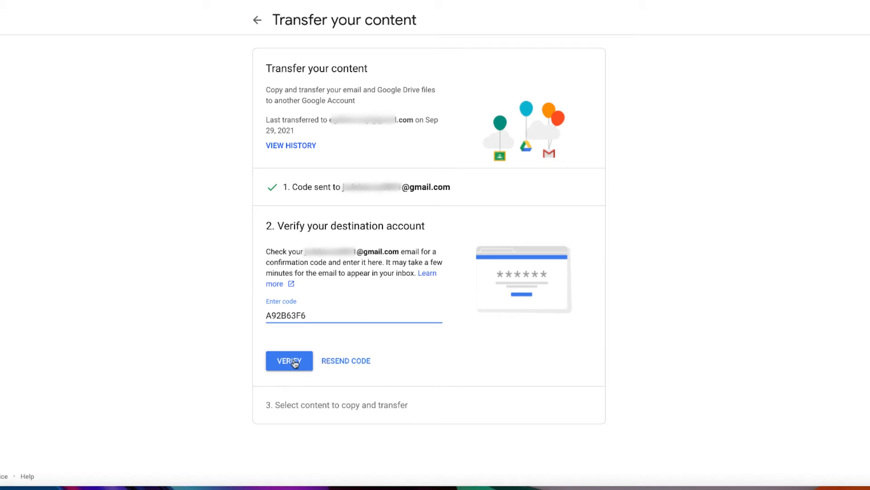
{"action": "left_click", "coordinate": [289, 361]}
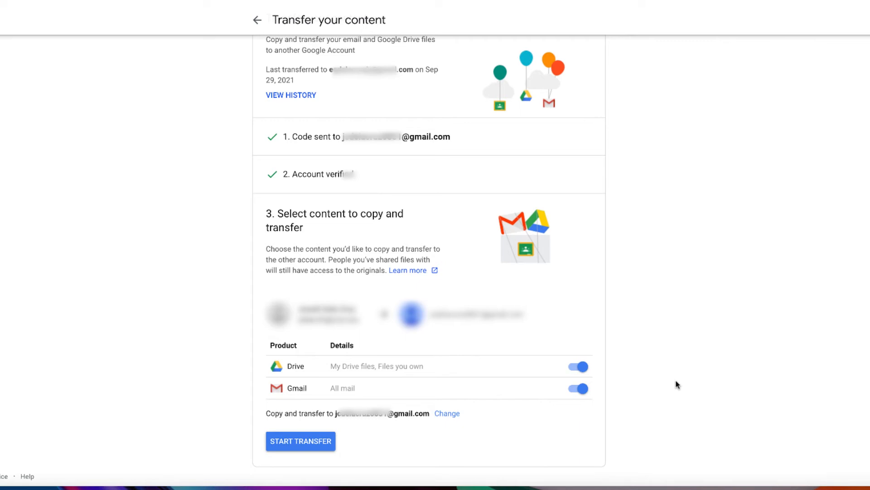
{"action": "mouse_move", "coordinate": [675, 384]}
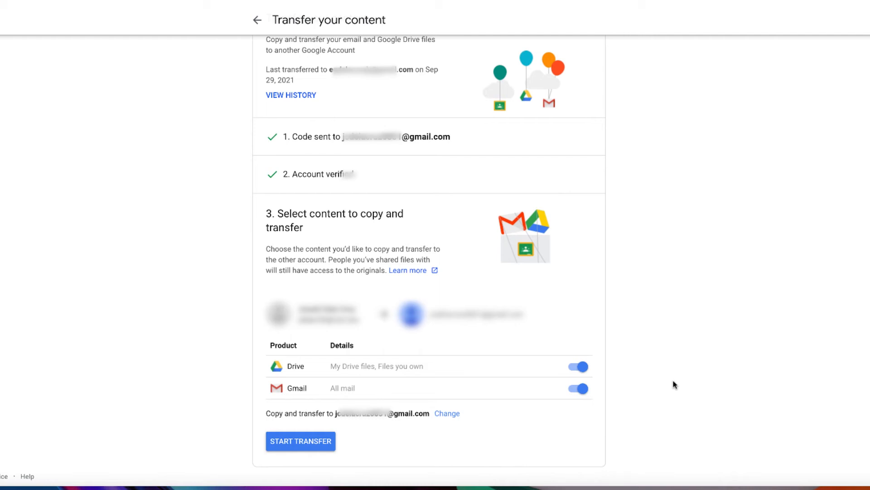
{"action": "mouse_move", "coordinate": [588, 374]}
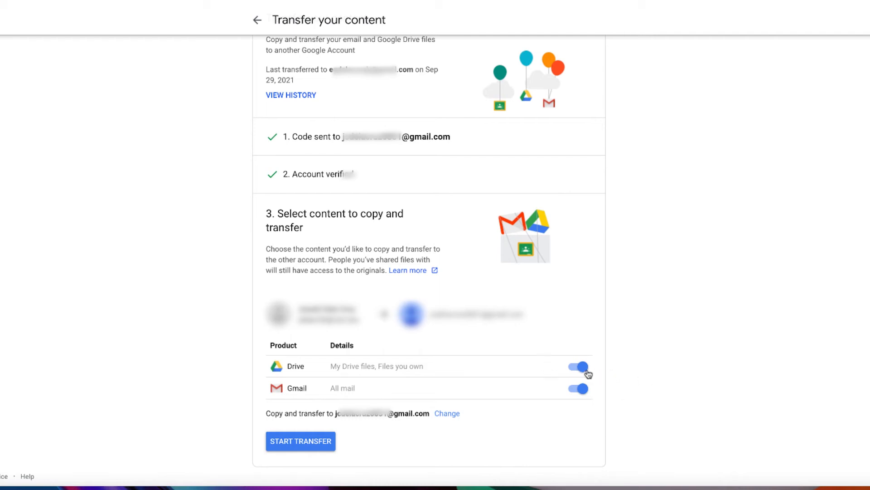
- Turn off Drive, keep Gmail on, and start the transfer to the personal account
{"action": "left_click", "coordinate": [579, 367]}
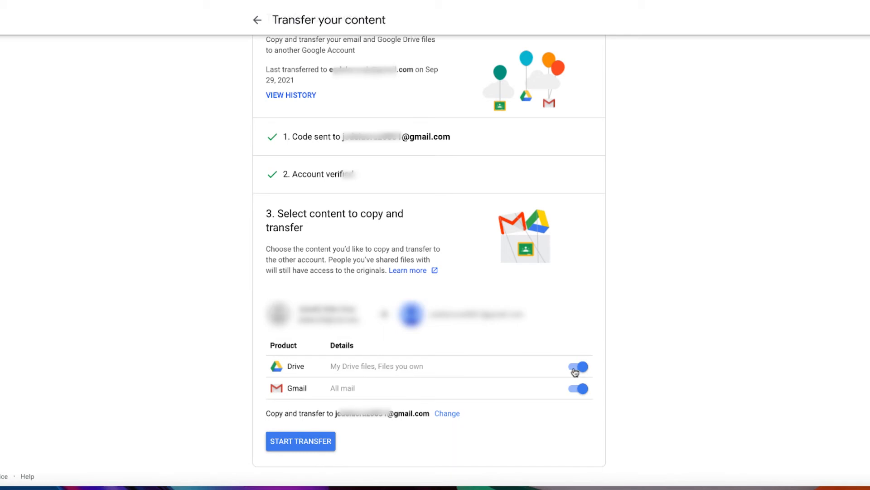
{"action": "left_click", "coordinate": [578, 366]}
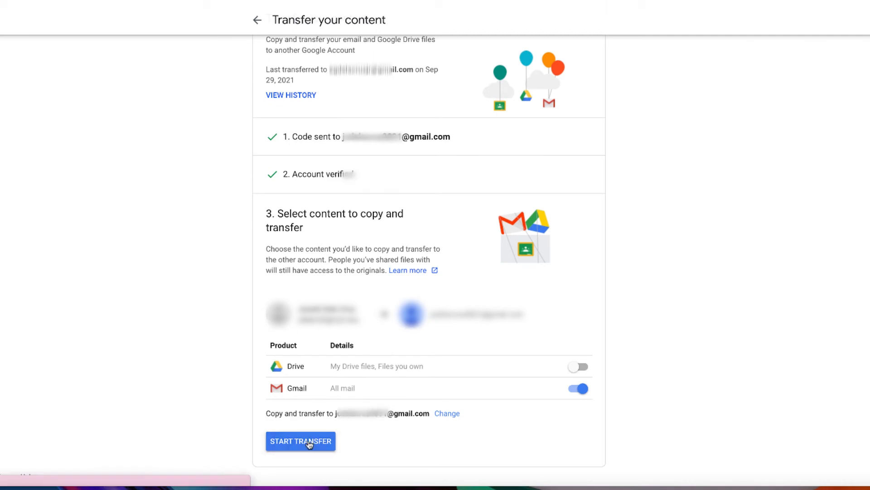
{"action": "left_click", "coordinate": [300, 441]}
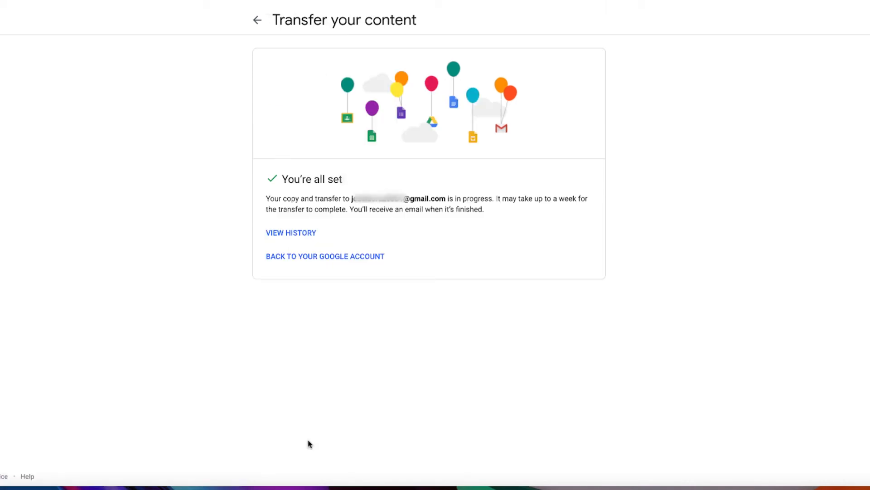